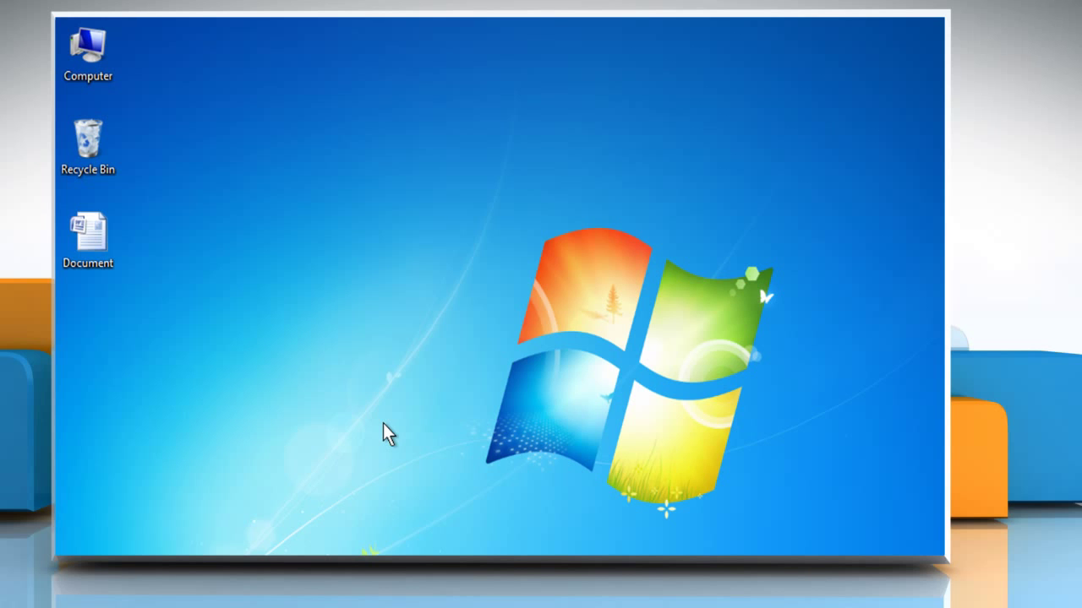
{"action": "mouse_move", "coordinate": [169, 292]}
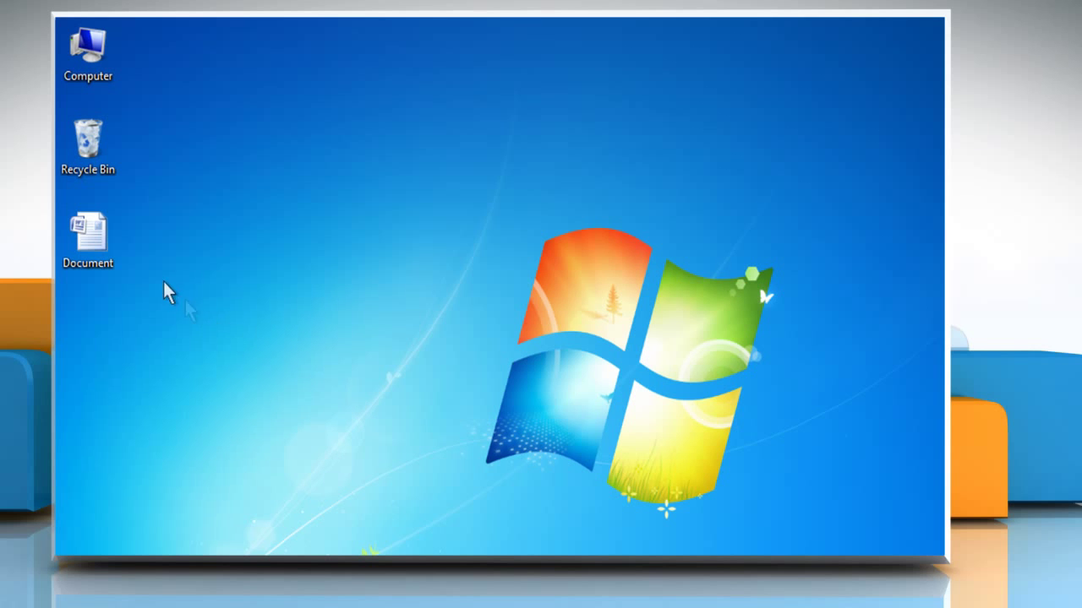
- Bring up the context menu for the Document file on the desktop
{"action": "right_click", "coordinate": [88, 237]}
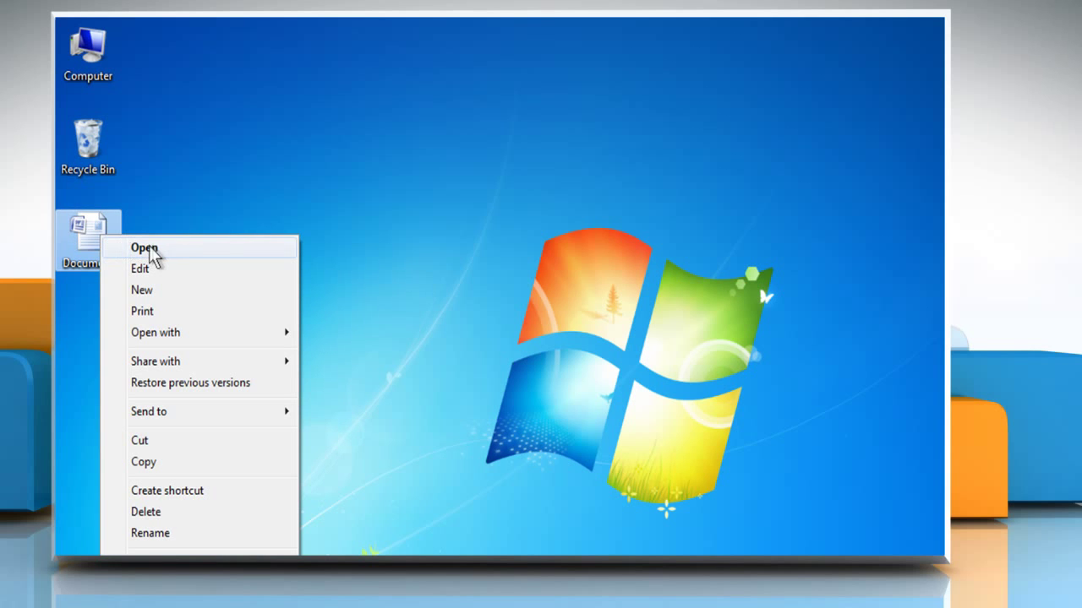
- Open the Document in Word and reach Custom Watermark from the Page Layout watermark gallery
{"action": "left_click", "coordinate": [143, 247]}
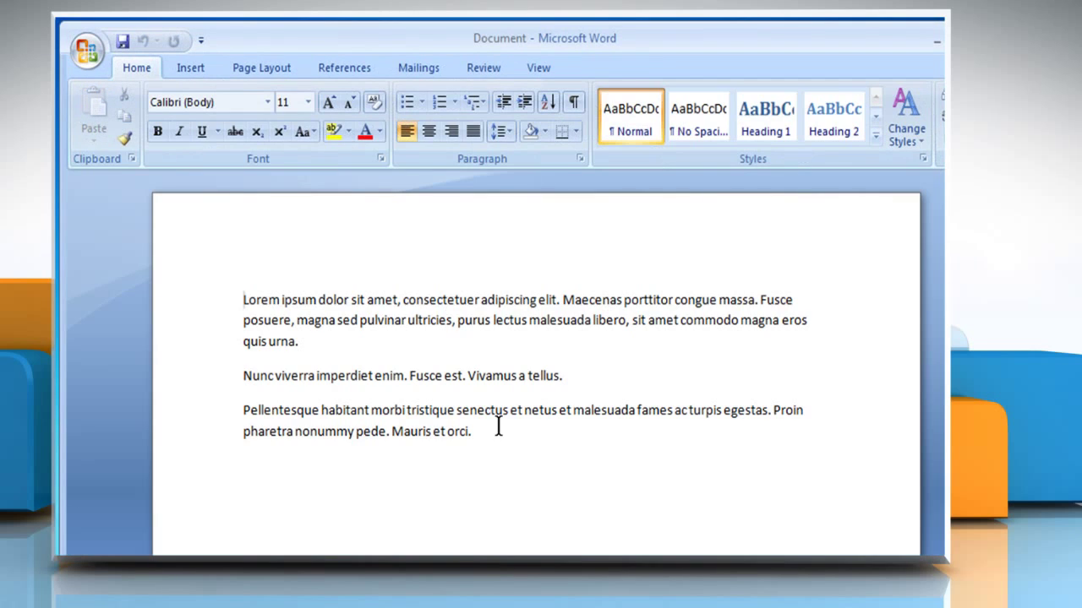
{"action": "left_click", "coordinate": [261, 68]}
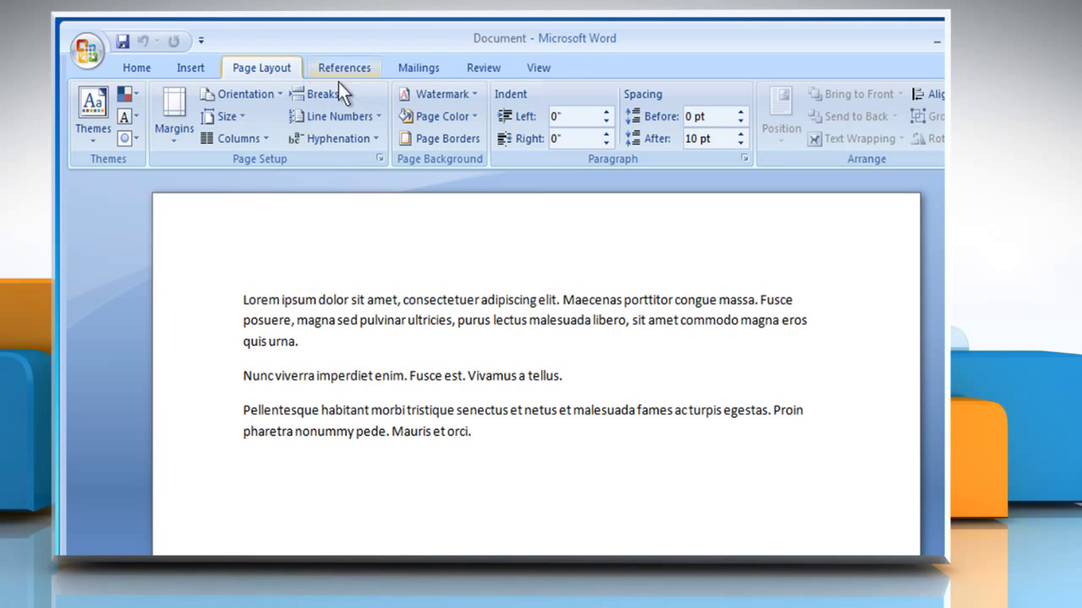
{"action": "mouse_move", "coordinate": [439, 93]}
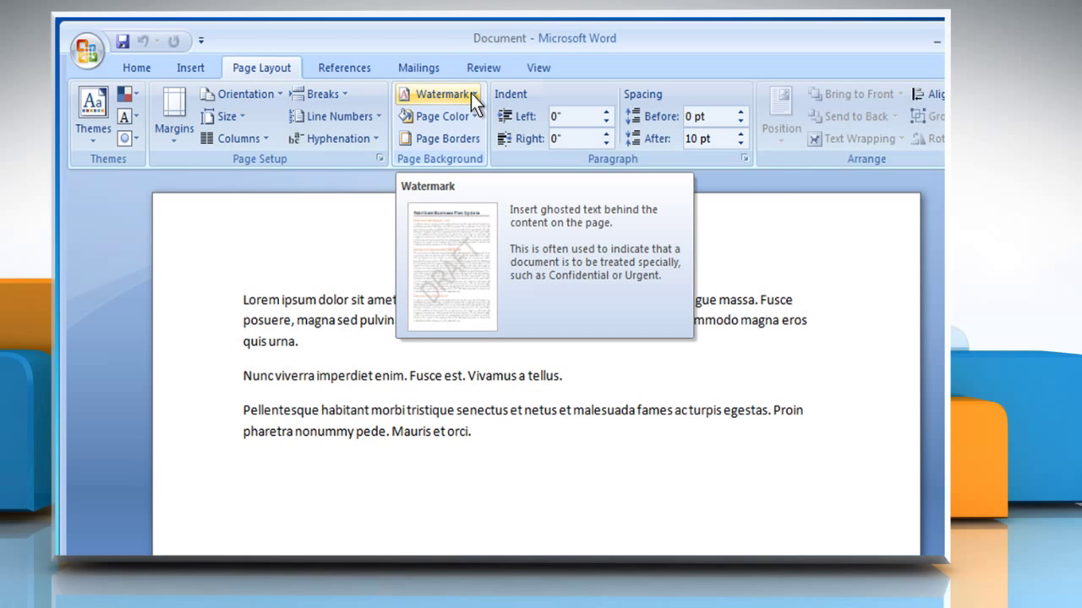
{"action": "left_click", "coordinate": [440, 94]}
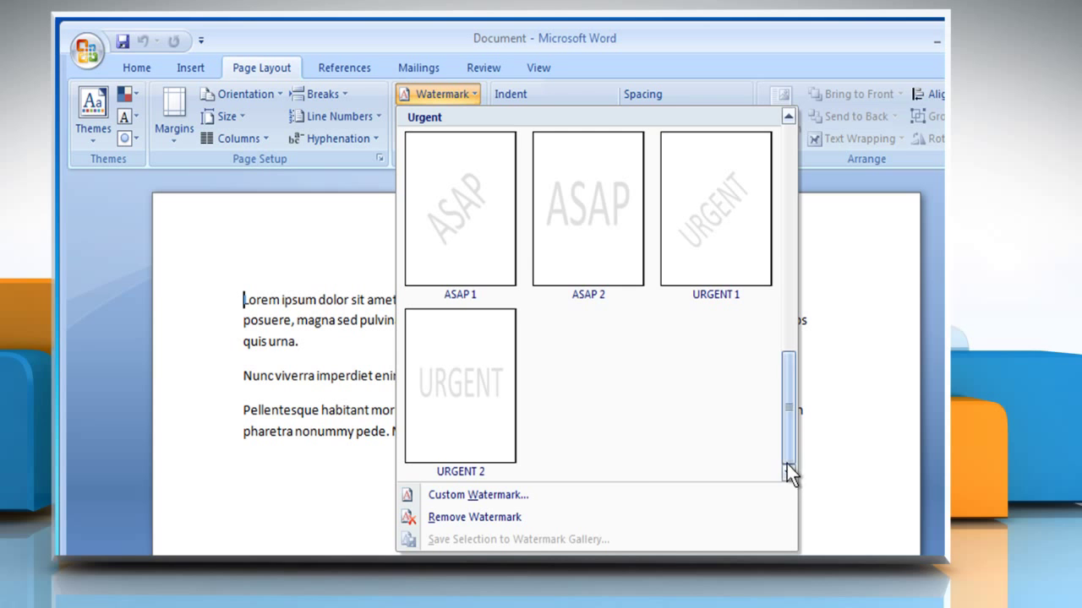
{"action": "mouse_move", "coordinate": [477, 494]}
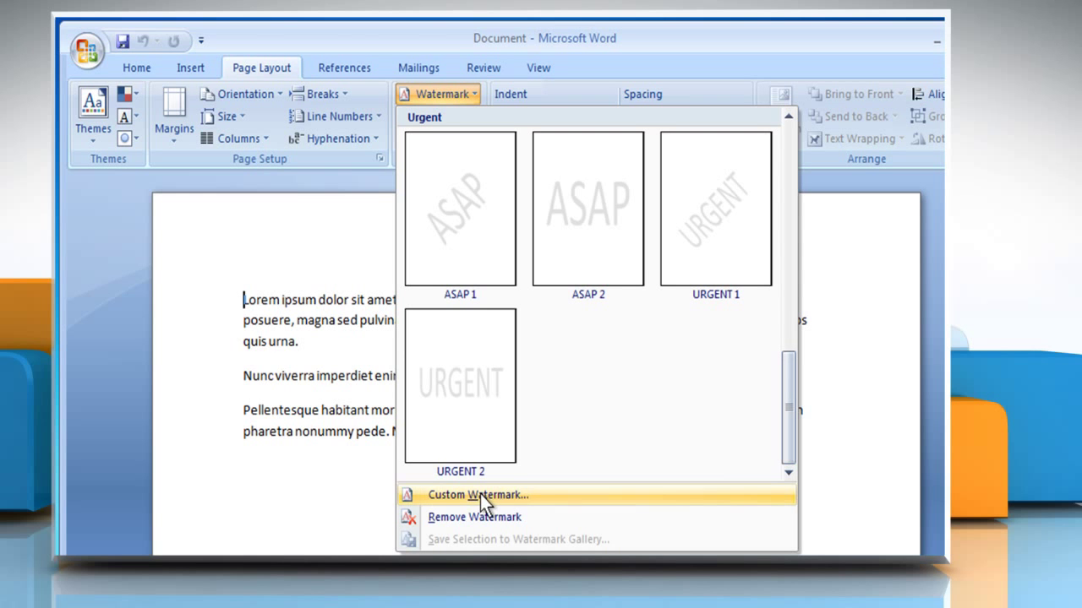
{"action": "left_click", "coordinate": [476, 495]}
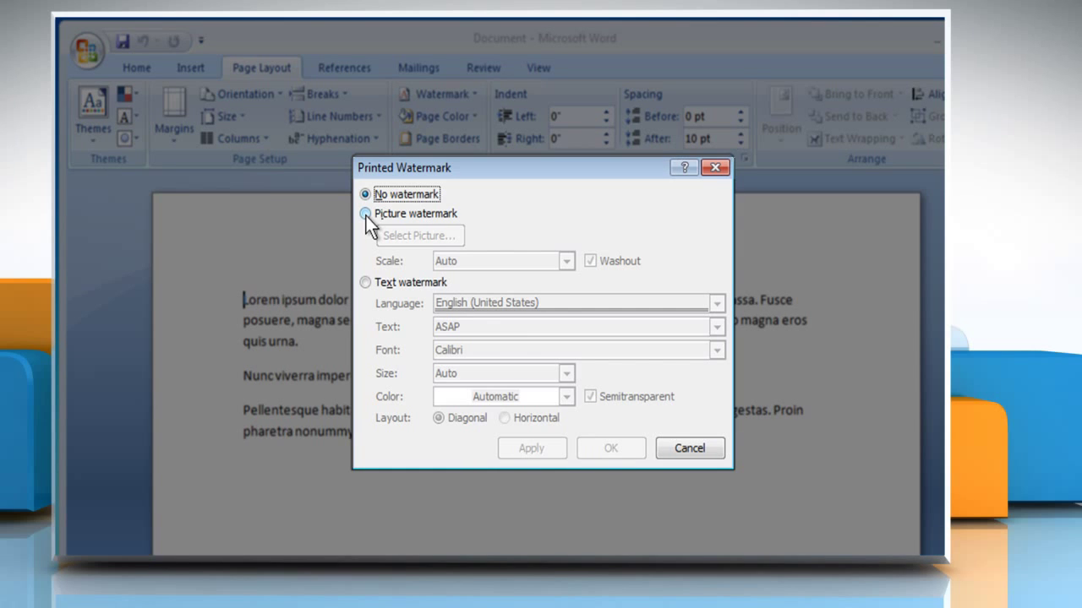
- Choose Picture watermark and start browsing for the picture file
{"action": "left_click", "coordinate": [365, 214]}
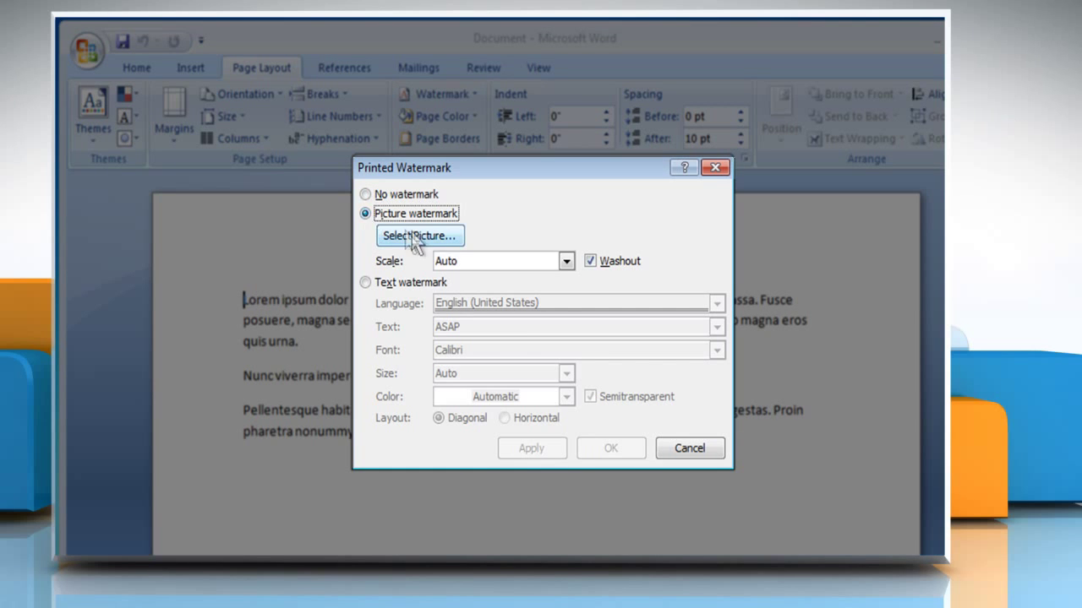
{"action": "left_click", "coordinate": [419, 235]}
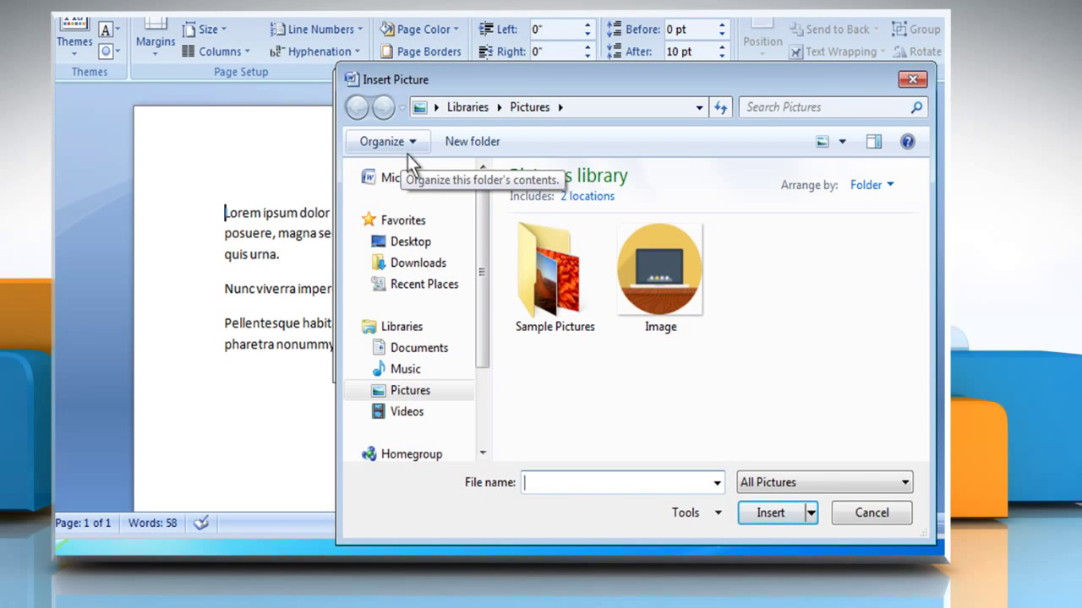
- Insert Image.png from the Pictures library as the watermark picture
{"action": "left_click", "coordinate": [660, 271]}
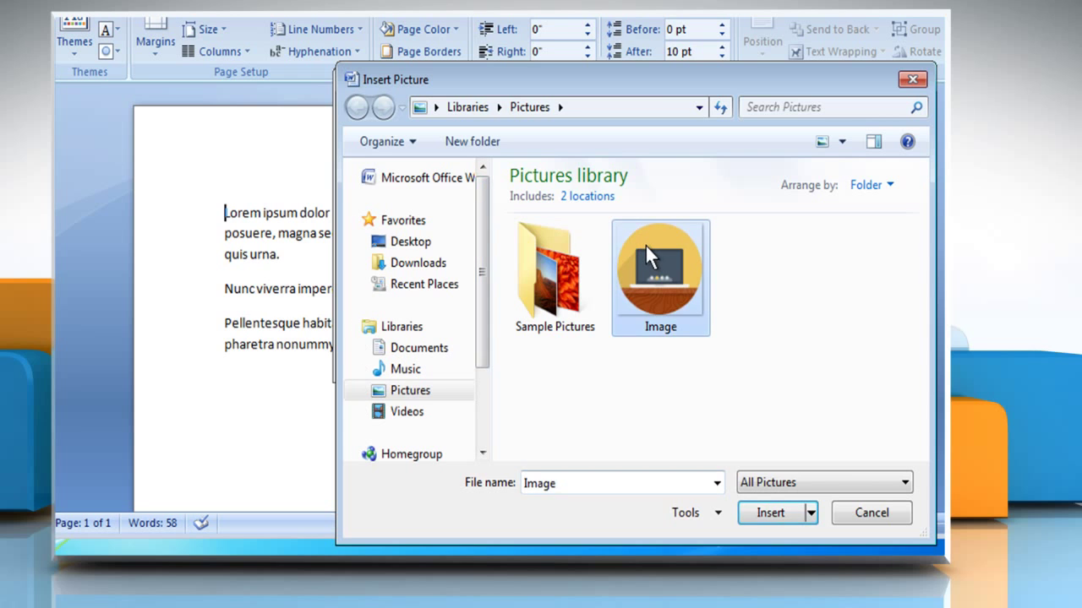
{"action": "mouse_move", "coordinate": [650, 254]}
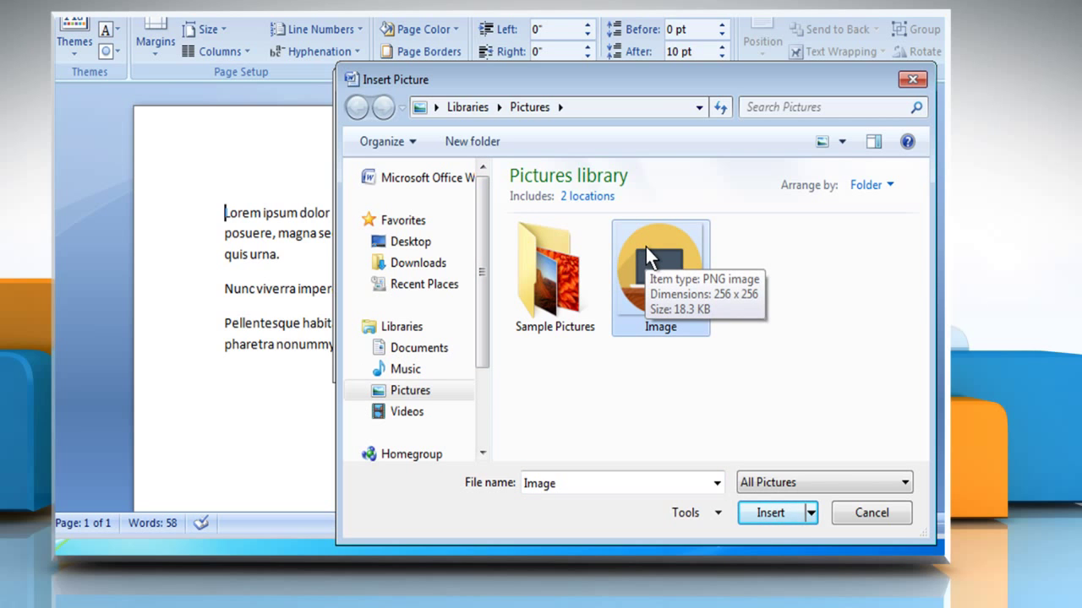
{"action": "left_click", "coordinate": [769, 513]}
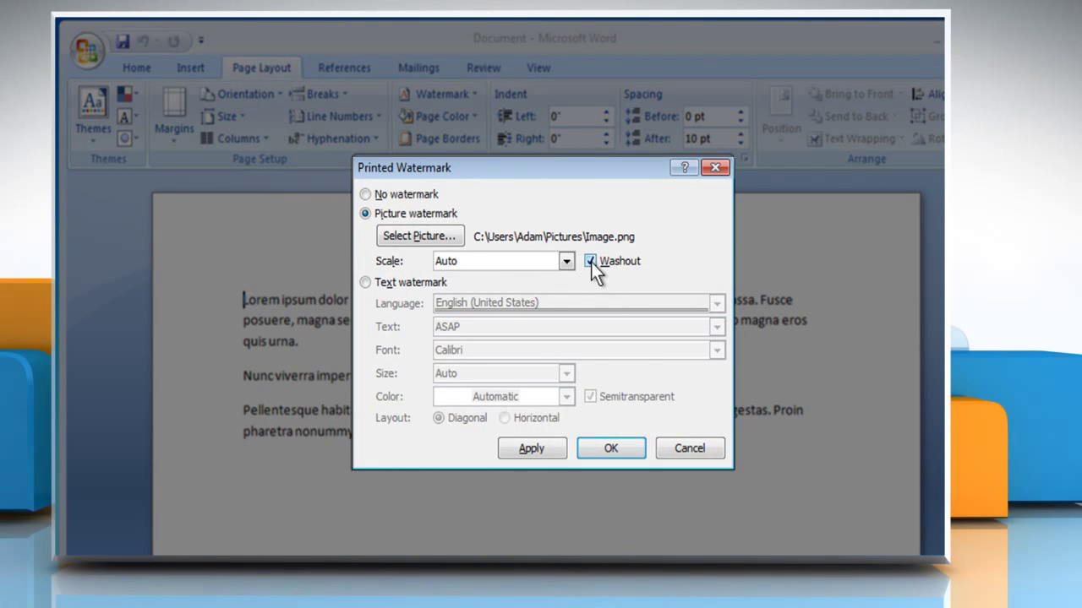
{"action": "mouse_move", "coordinate": [566, 269]}
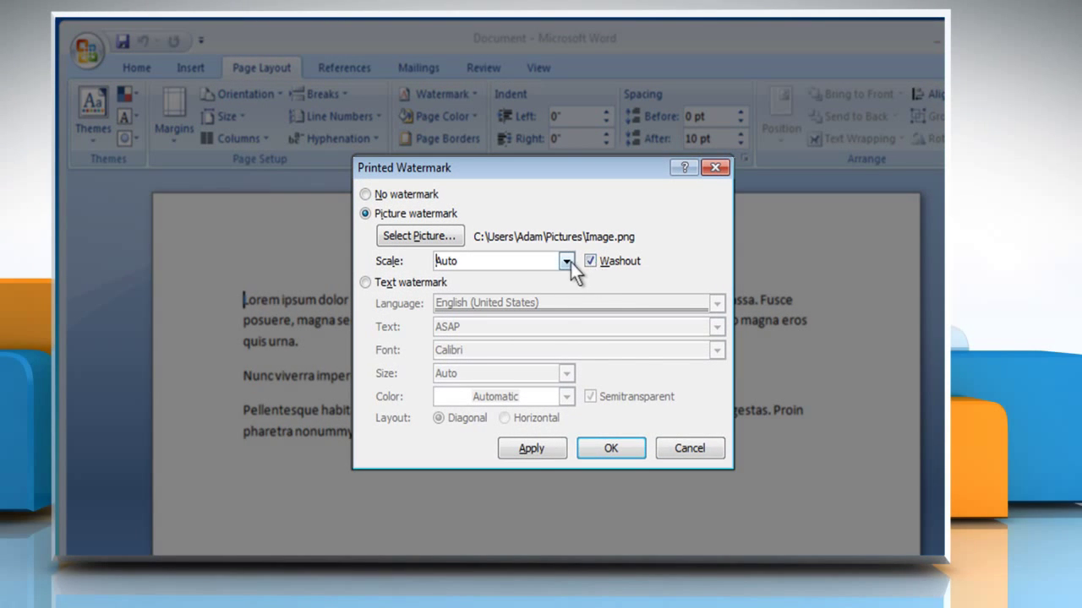
- Scale the picture watermark to 200%, apply it to the document and close the dialog
{"action": "left_click", "coordinate": [566, 261]}
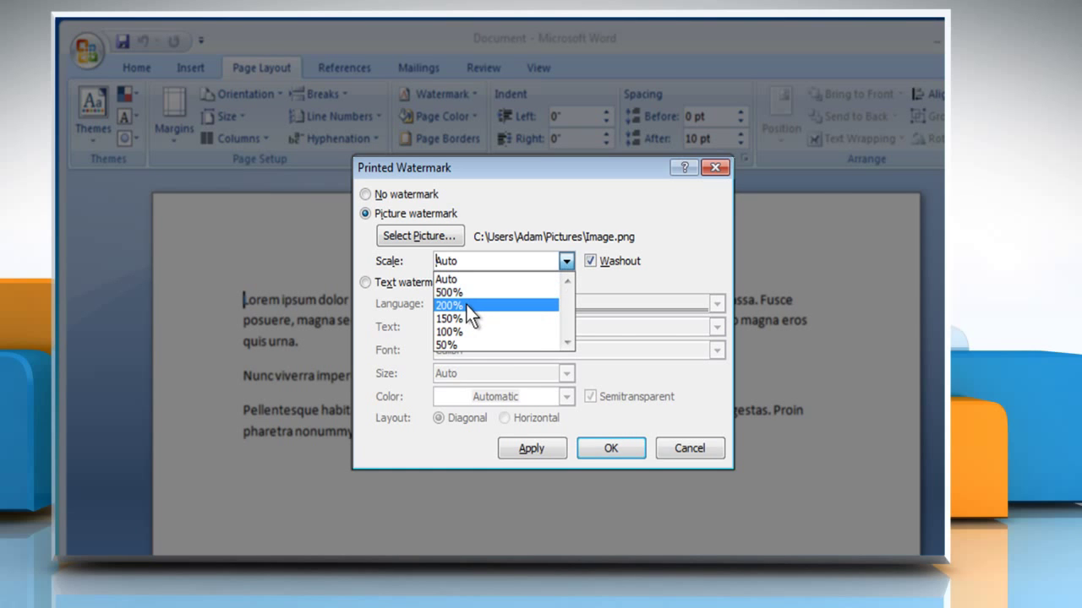
{"action": "left_click", "coordinate": [449, 305]}
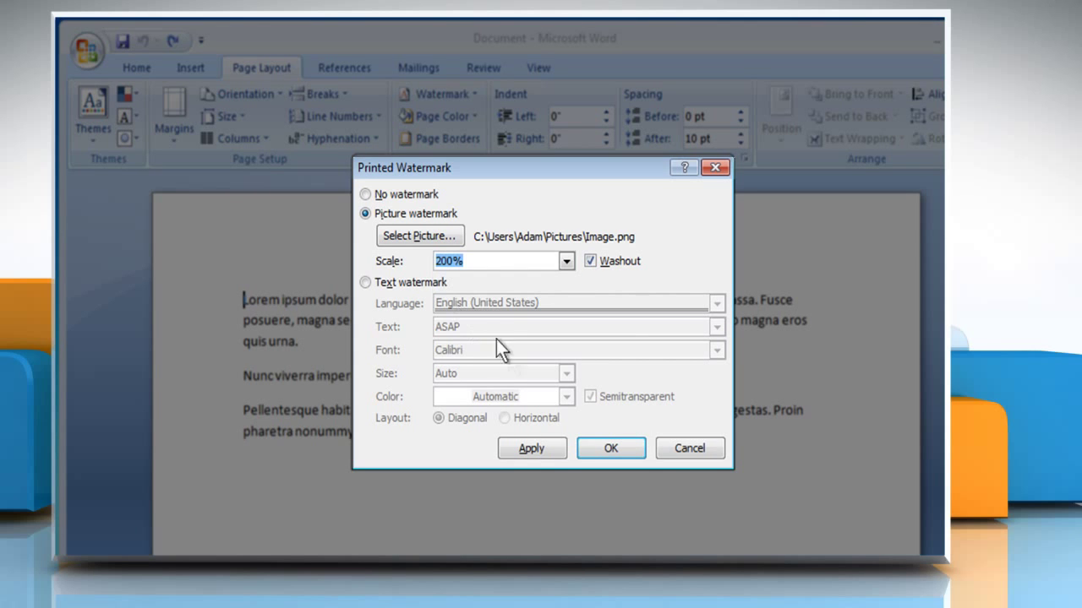
{"action": "left_click", "coordinate": [531, 448]}
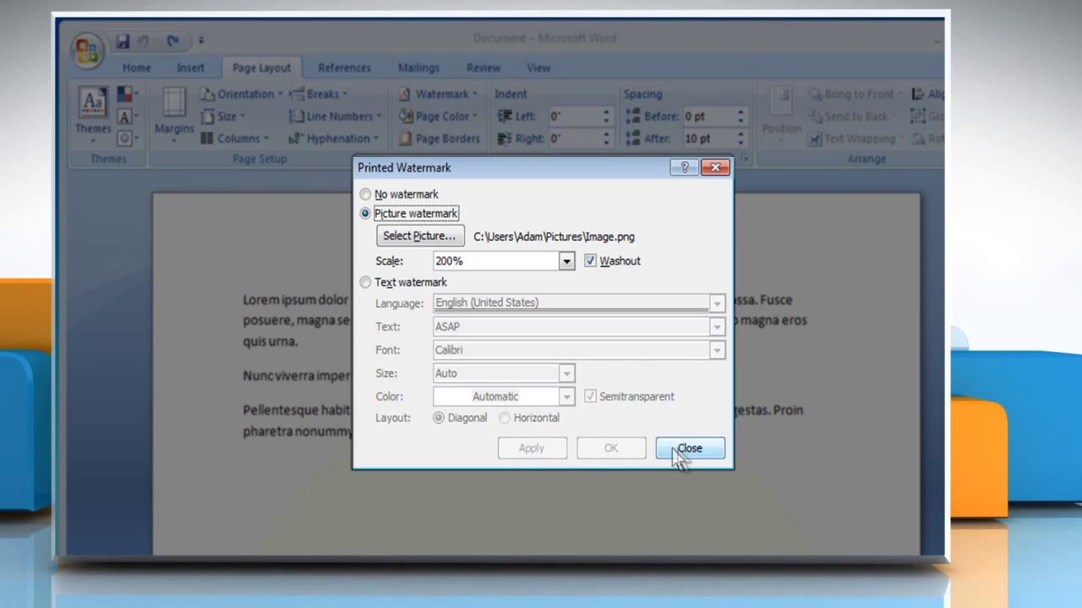
{"action": "left_click", "coordinate": [688, 448]}
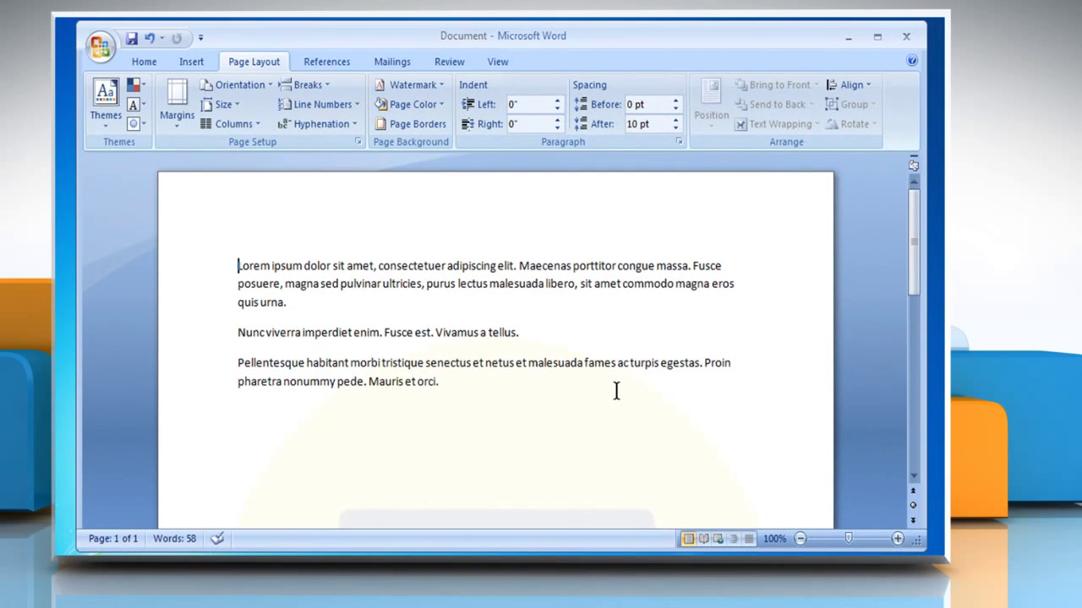